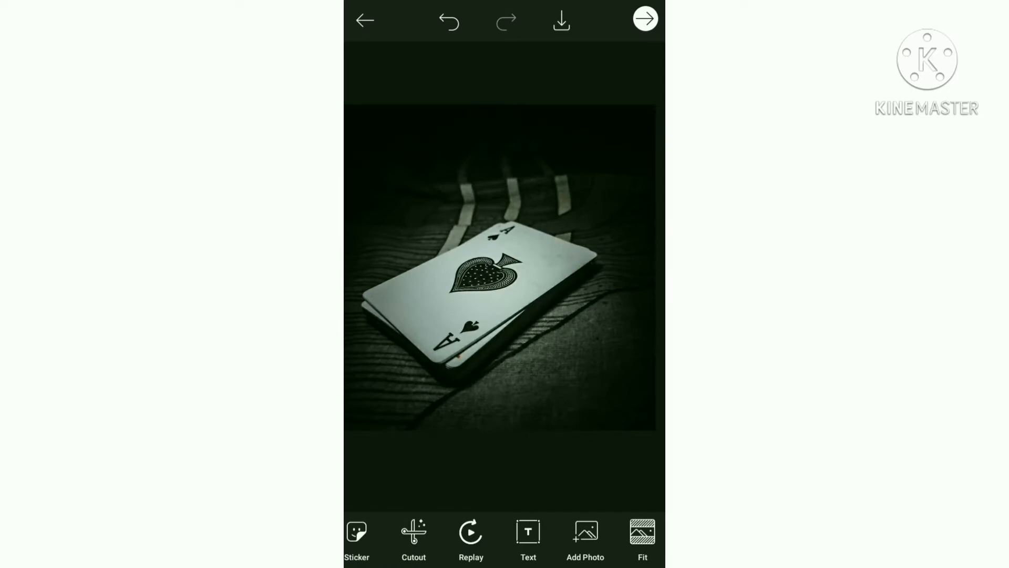
Step: Add the man's photo on top of the ace-of-spades card
click(585, 532)
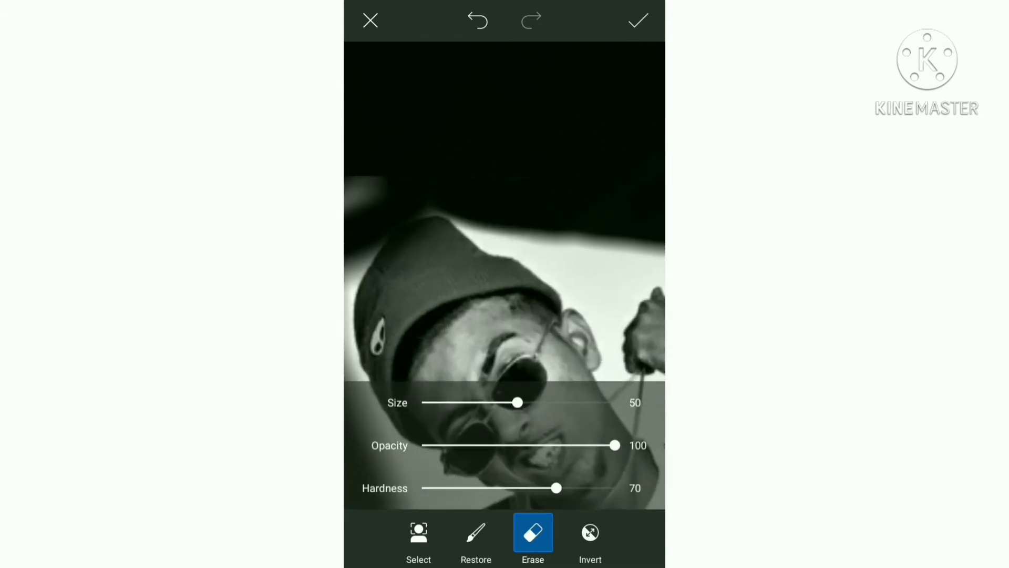
Step: Alternate Restore and Erase at brush size 50 around the cap, raised arm and fist
click(475, 535)
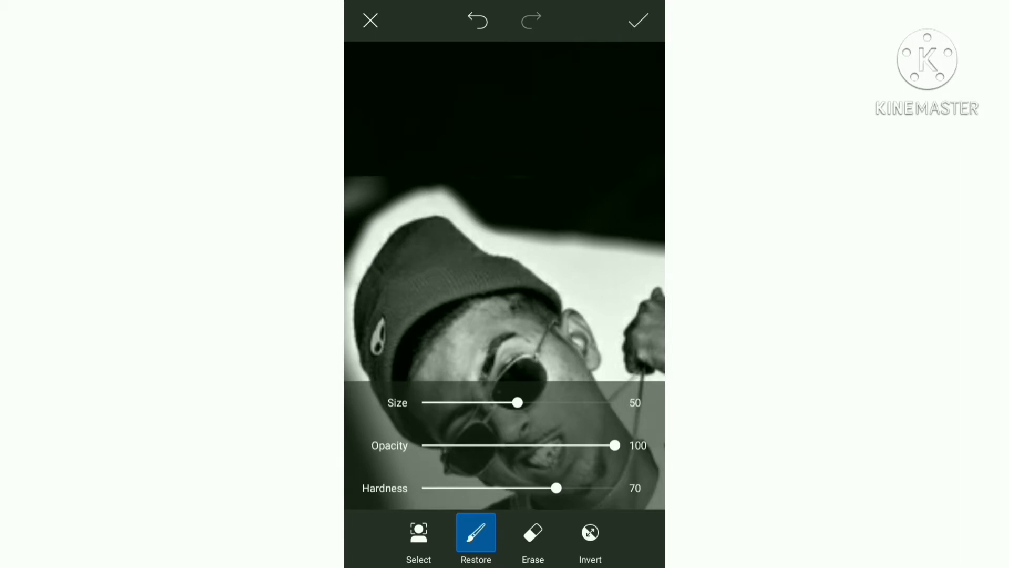
click(531, 547)
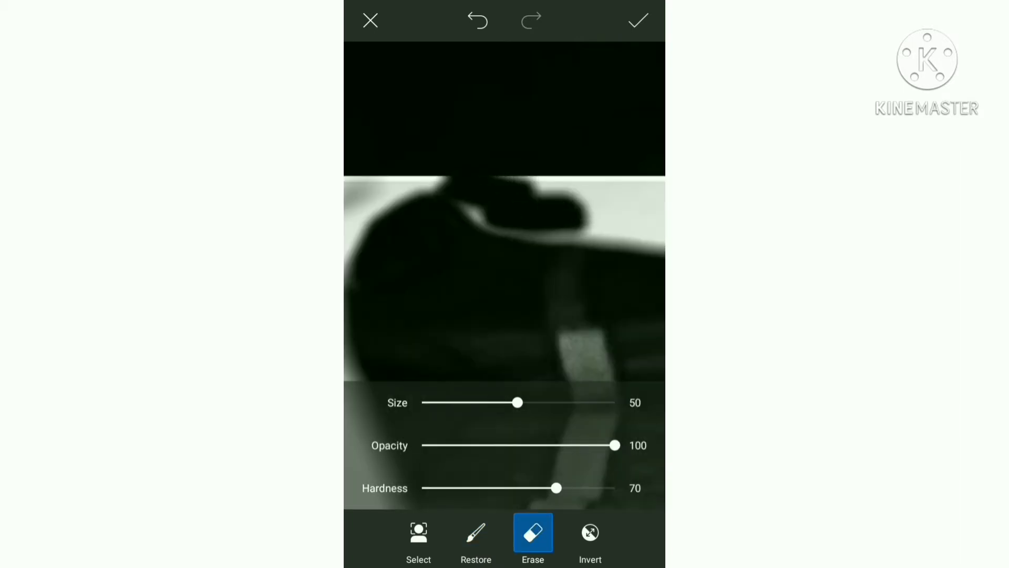
click(476, 538)
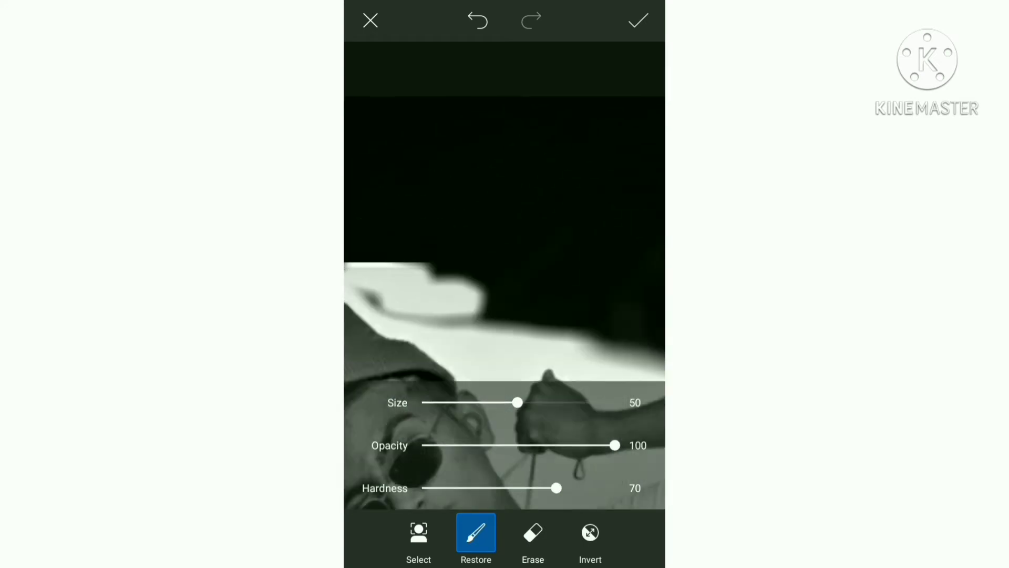
click(532, 545)
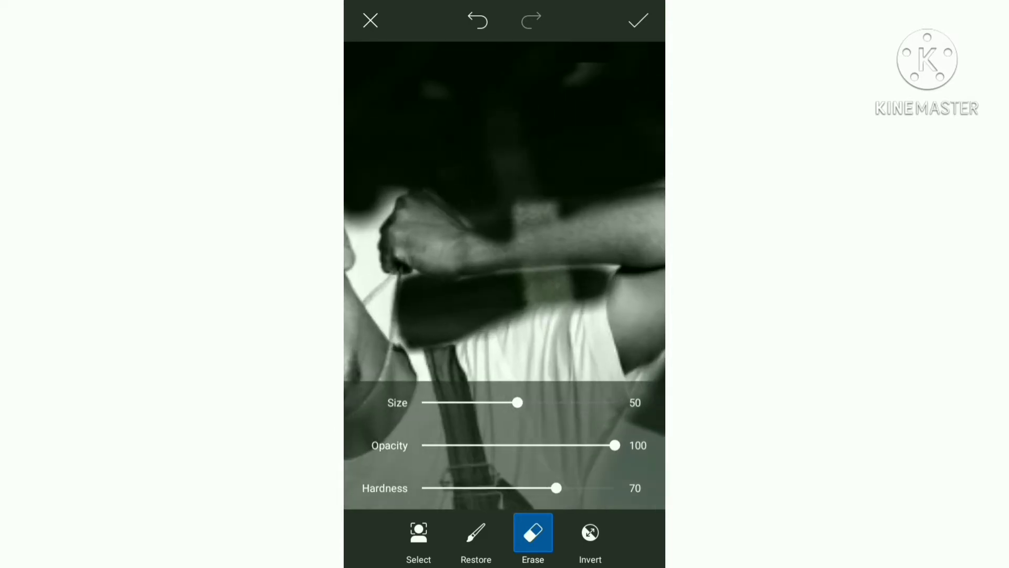
click(476, 534)
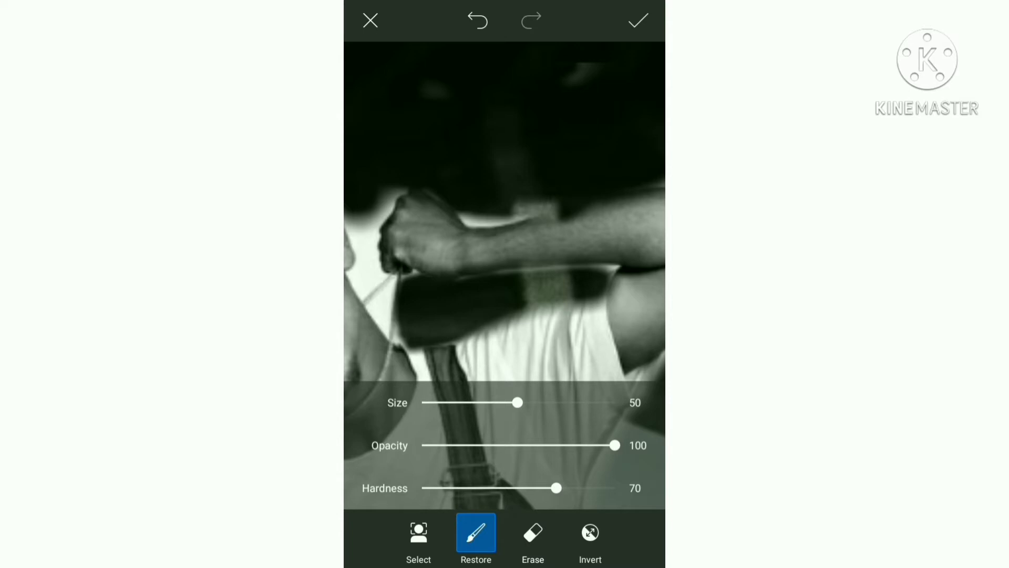
click(533, 535)
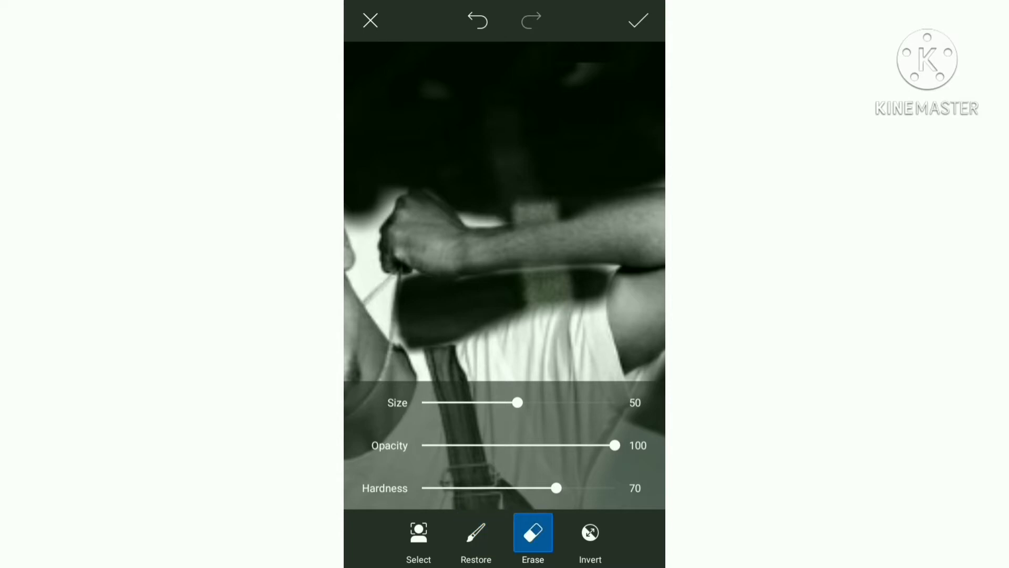
click(475, 535)
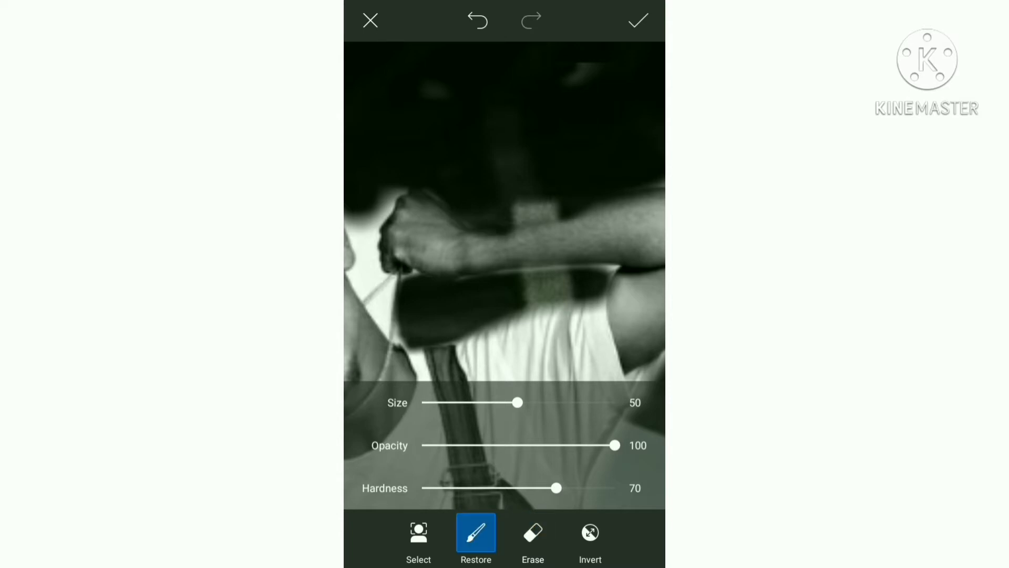
click(532, 543)
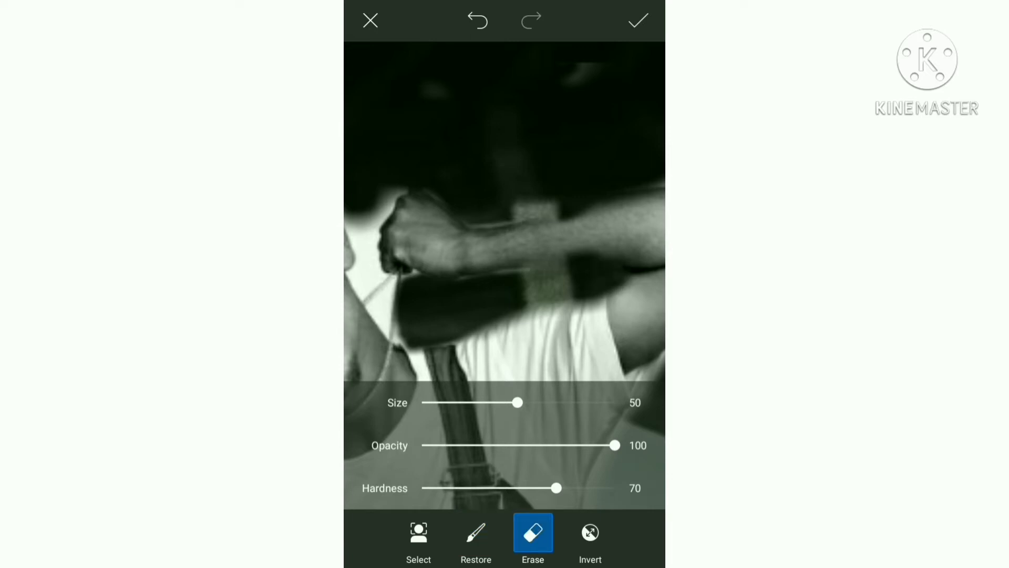
click(476, 532)
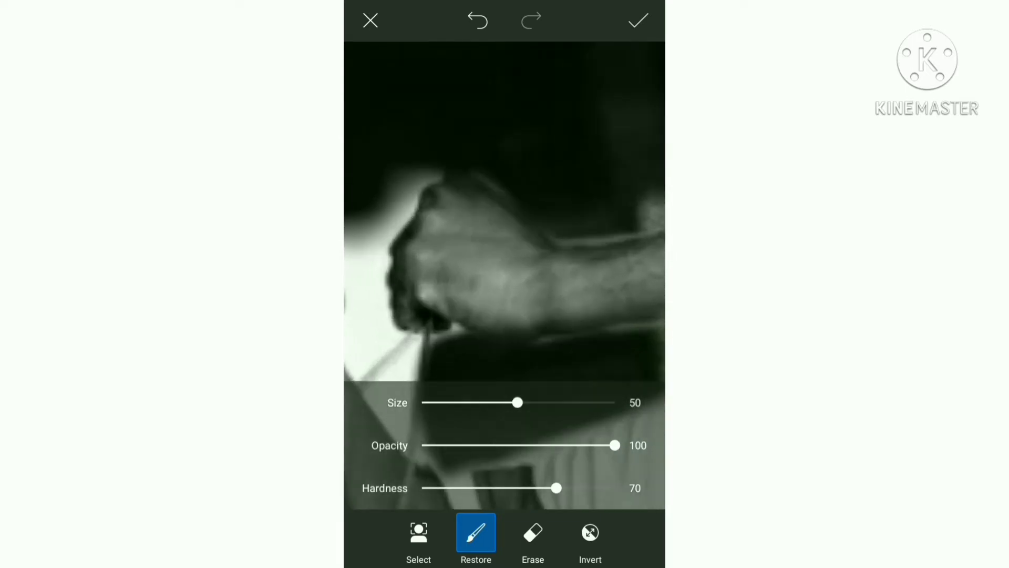
click(530, 542)
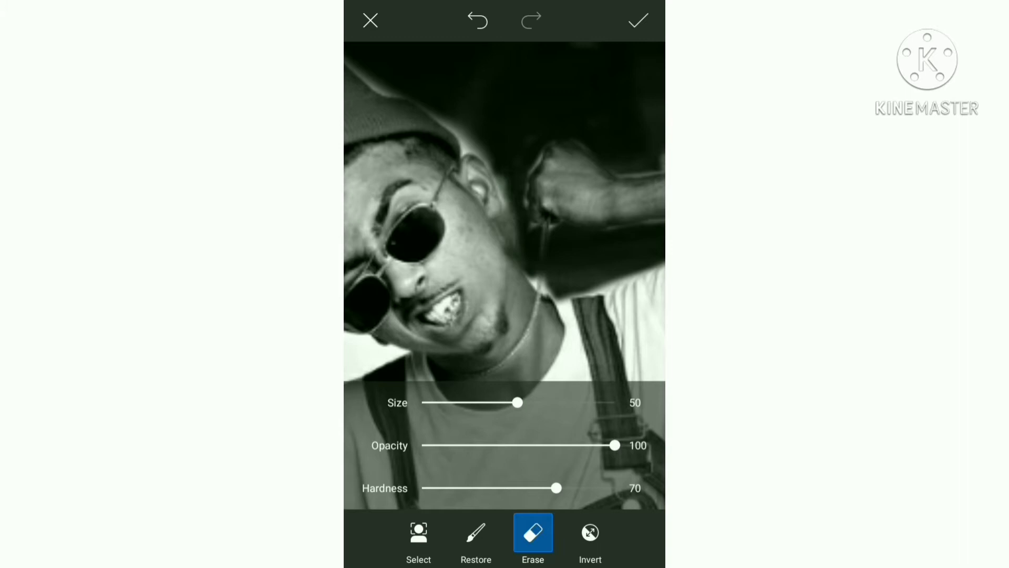
Step: Resize the brush from 1 to 42, then 18, toggling Restore and Erase around face and neck
click(475, 535)
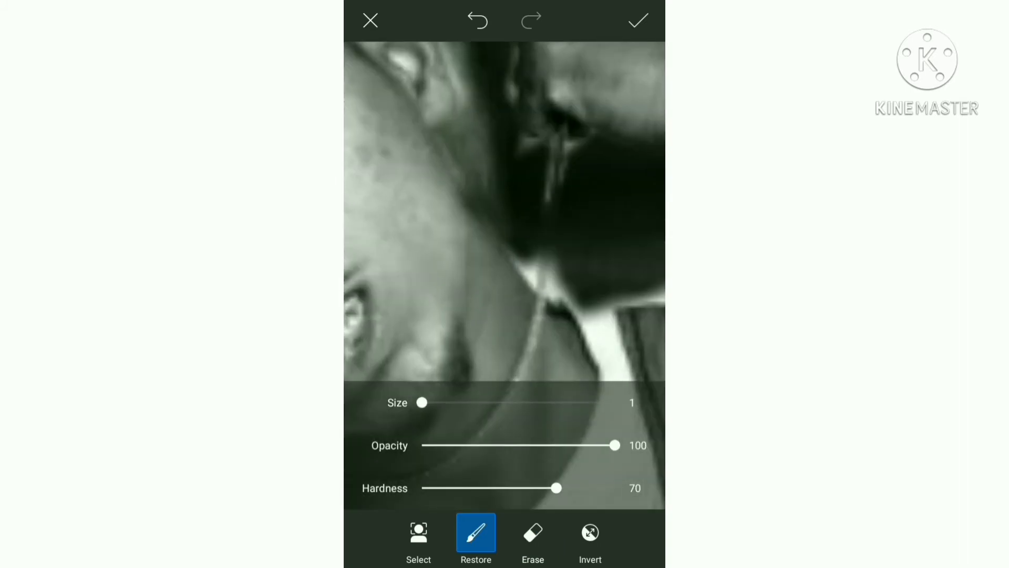
click(529, 543)
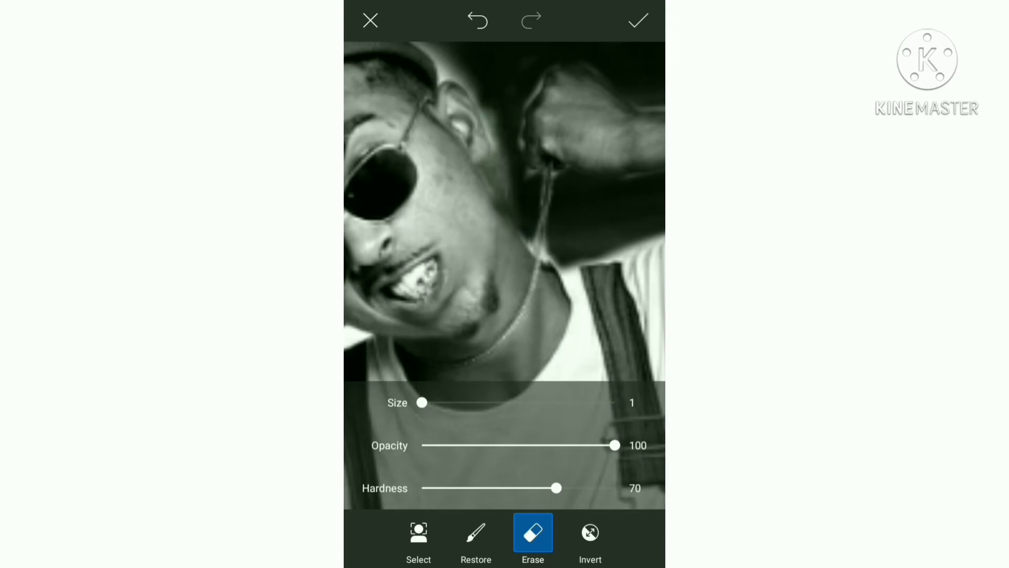
drag(422, 402, 502, 402)
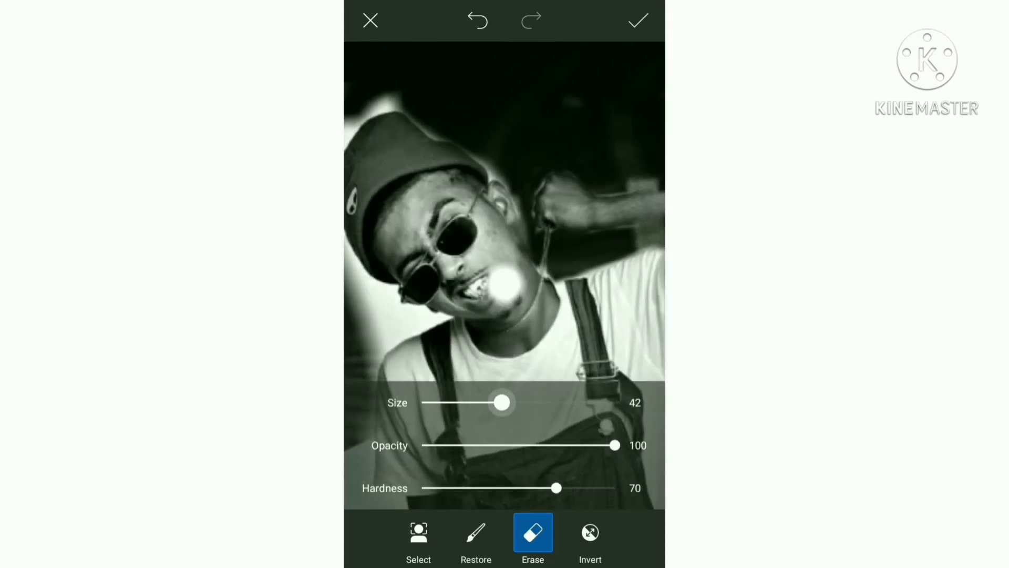
drag(502, 402, 457, 402)
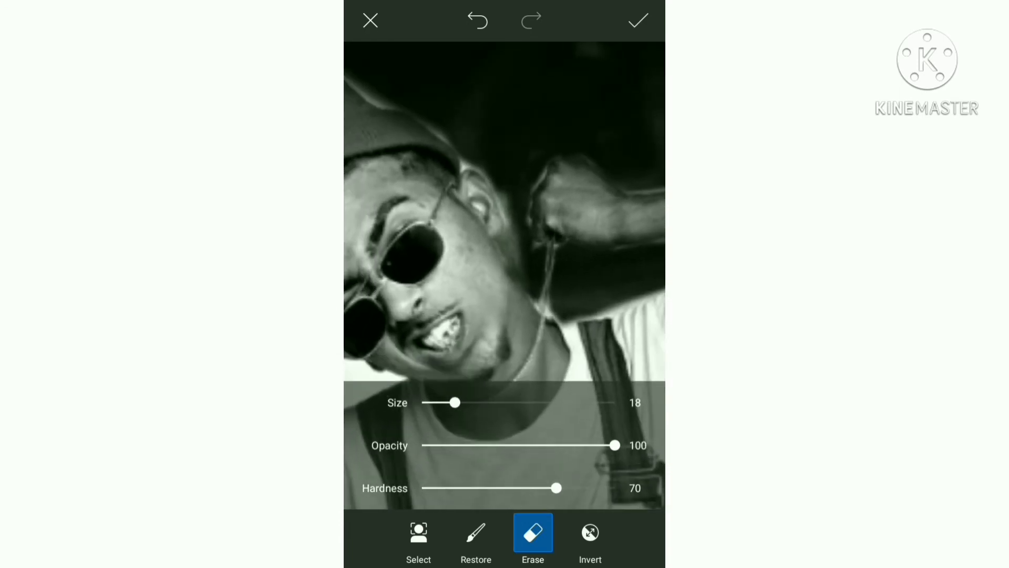
click(476, 534)
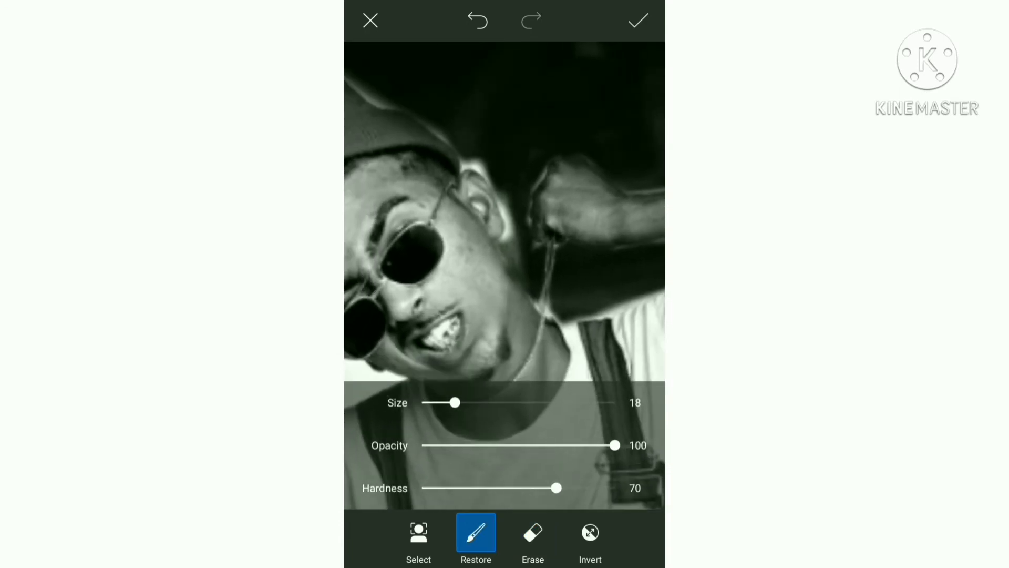
click(531, 538)
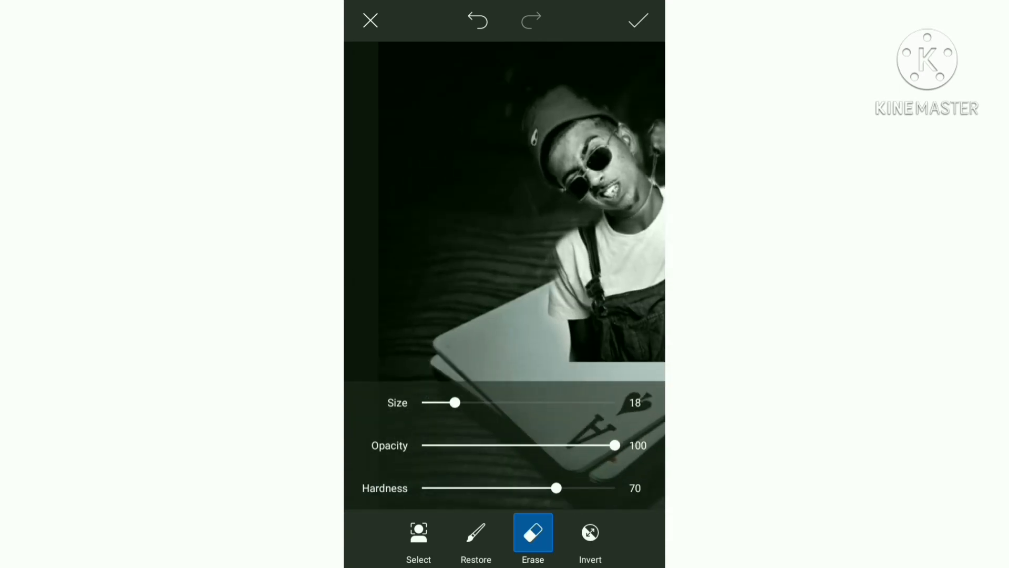
Step: Alternate Restore and Erase at size 18 along the raised arm and shoulder edges
click(476, 533)
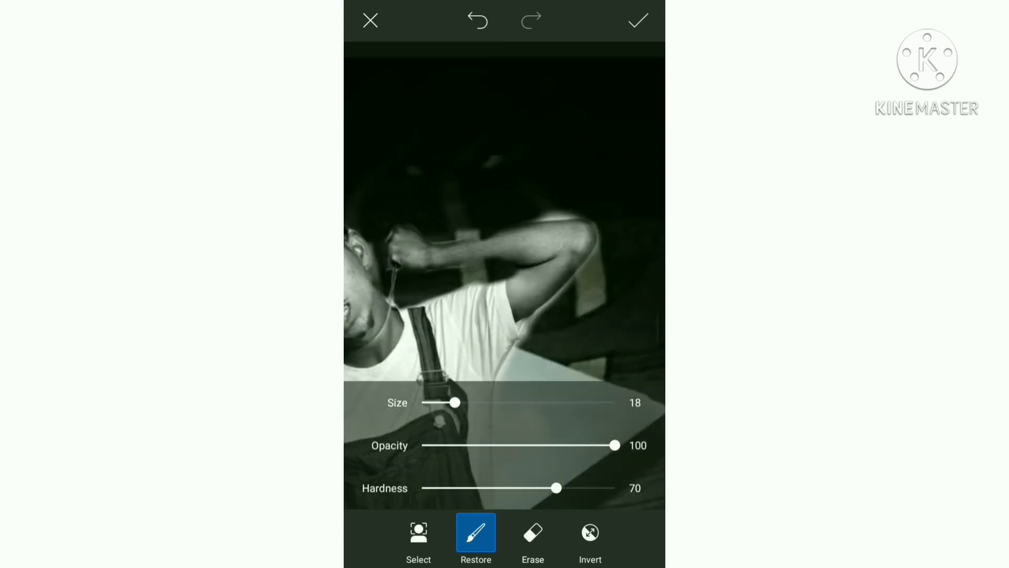
click(531, 538)
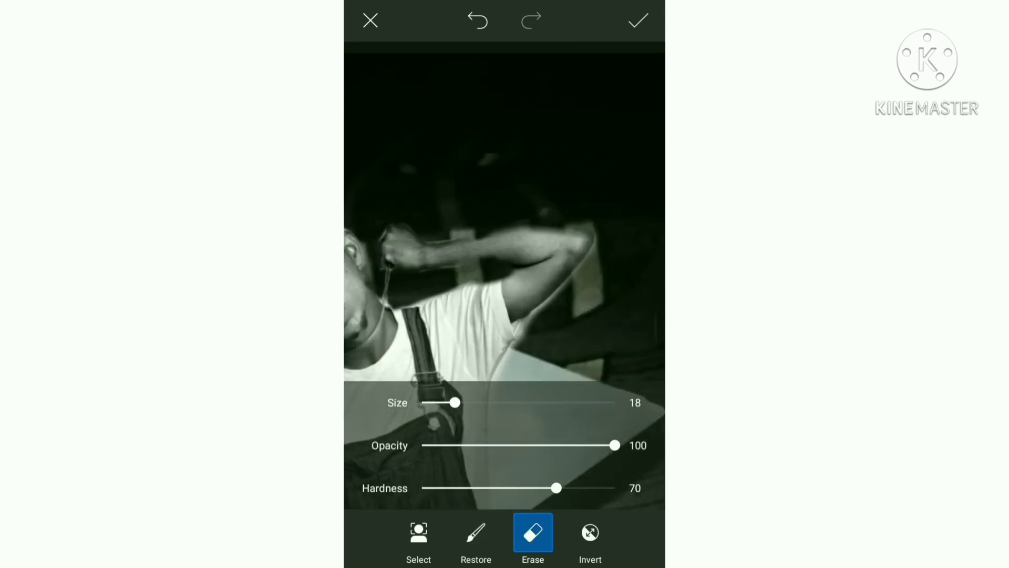
click(476, 545)
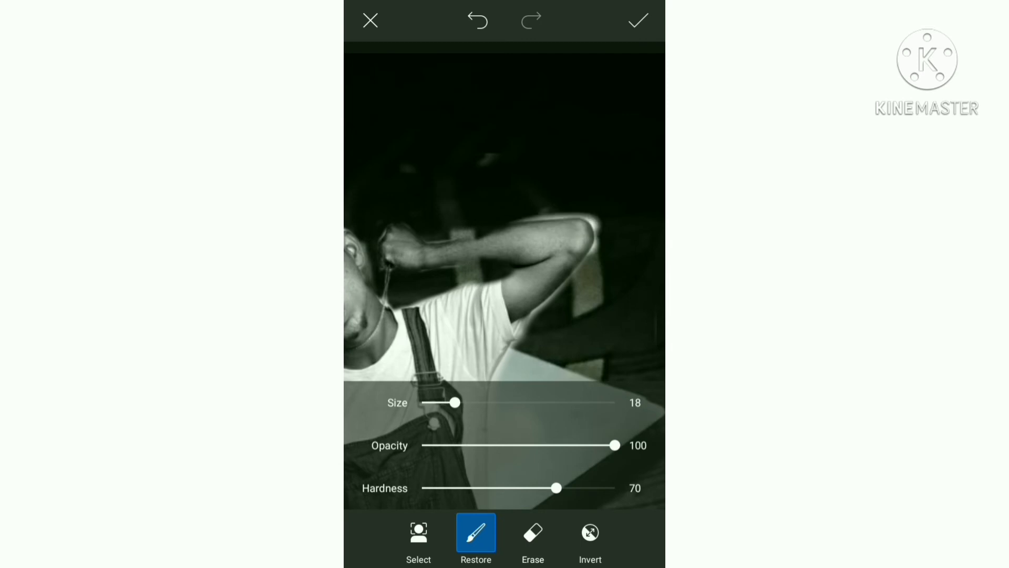
click(530, 544)
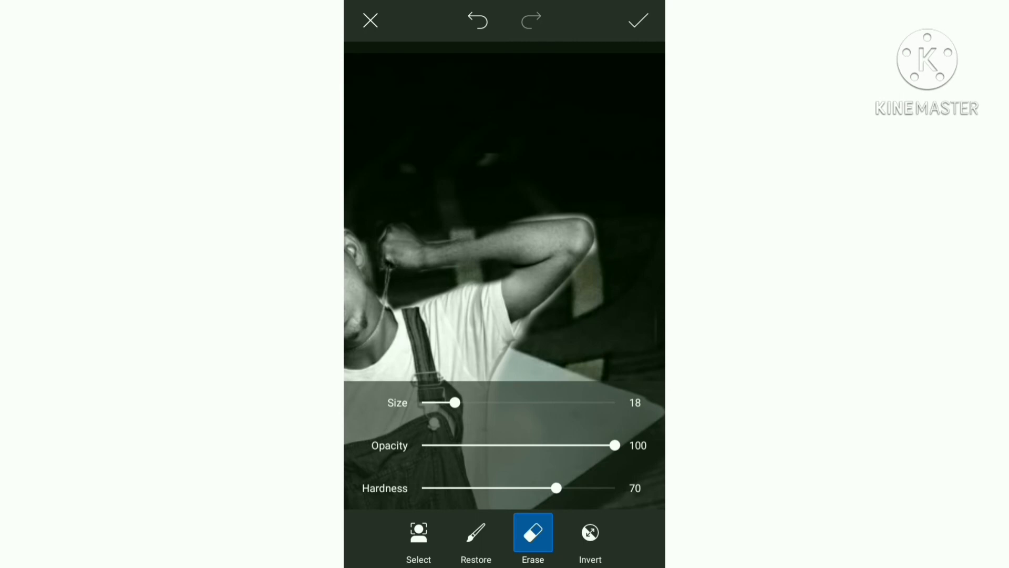